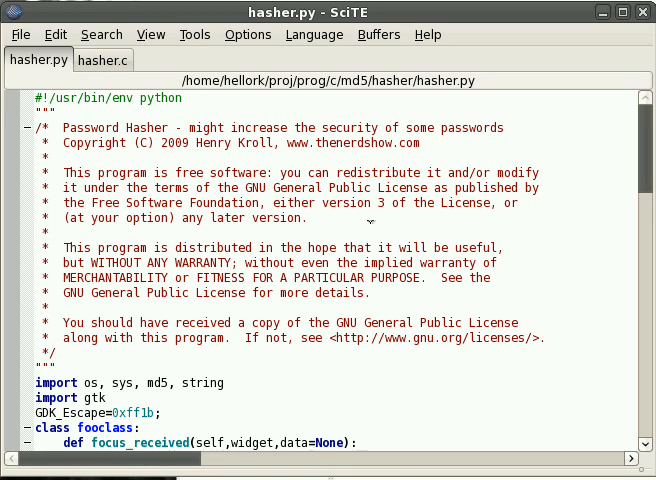
Scroll through hasher.py's handlers, selecting text and words such as entry1
scroll("down", 3)
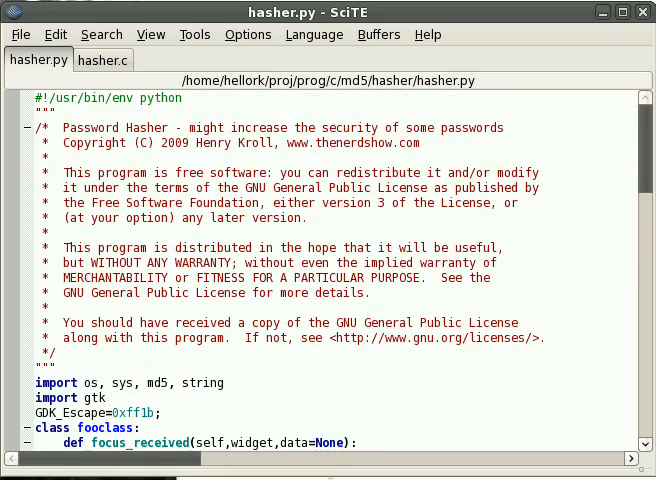
left_click(102, 60)
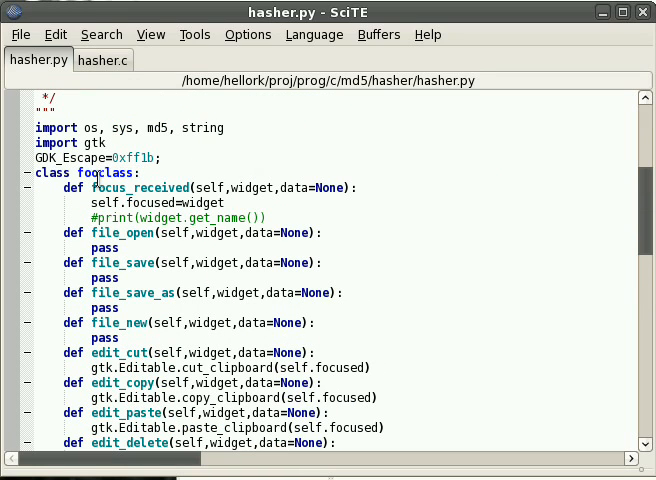
scroll("down", 3)
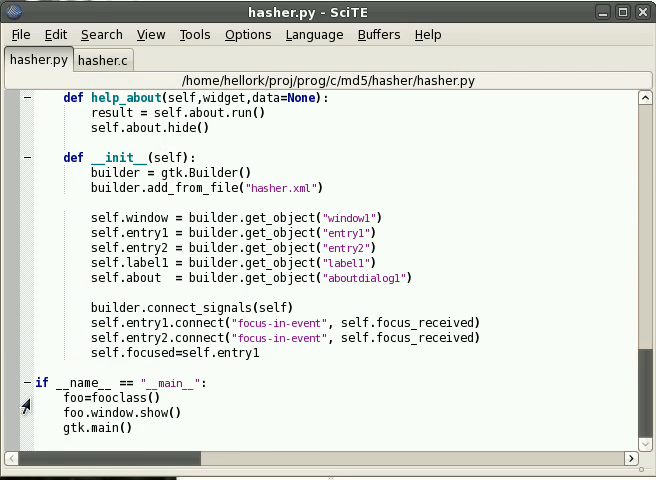
left_click_drag(60, 397, 182, 412)
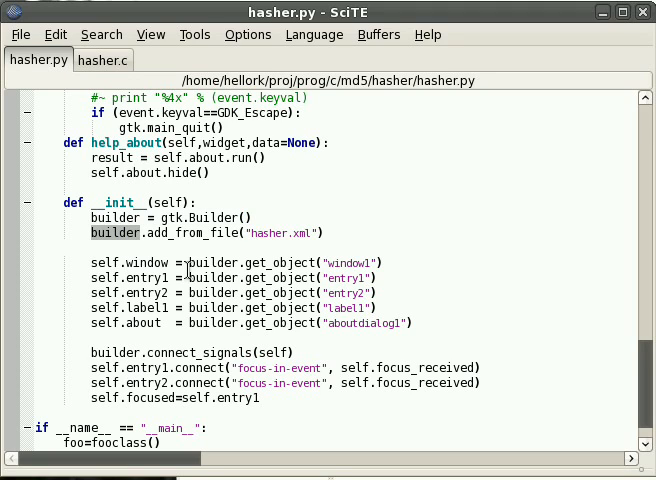
left_click(262, 232)
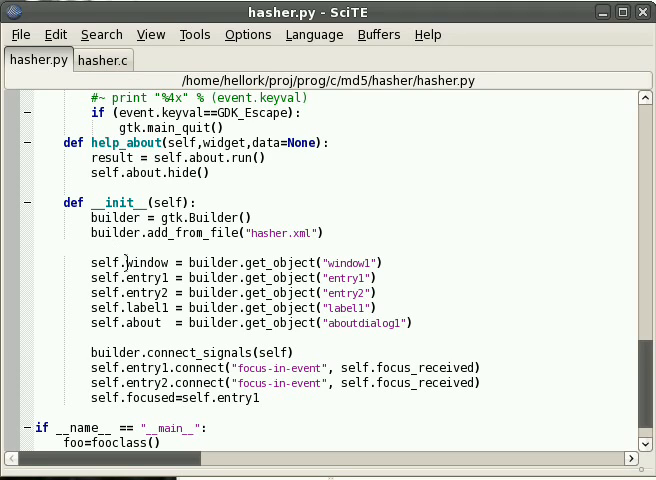
double_click(149, 263)
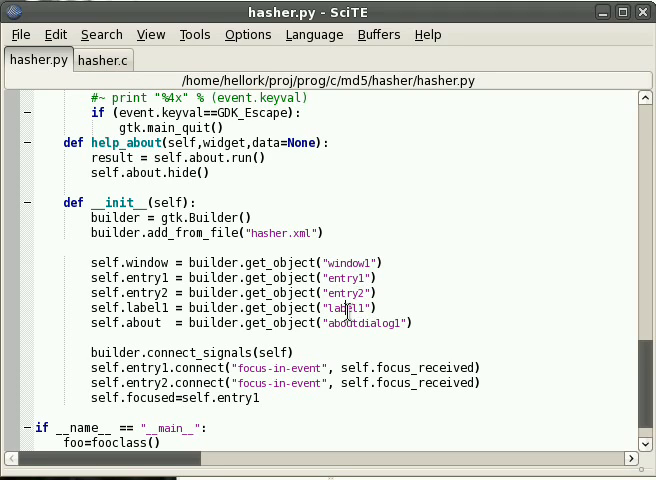
double_click(364, 322)
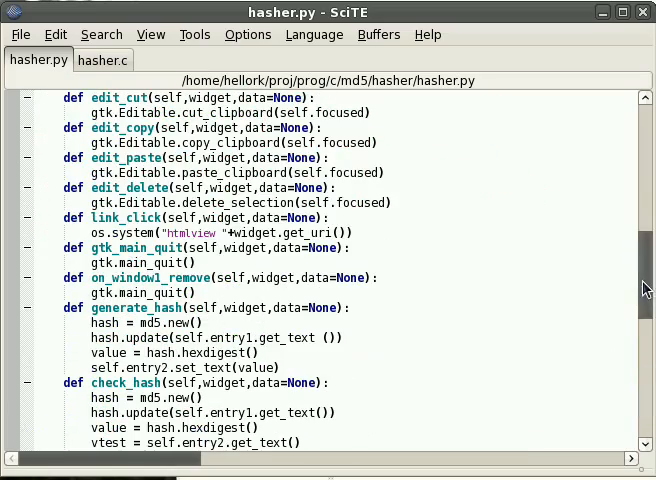
scroll("down", 3)
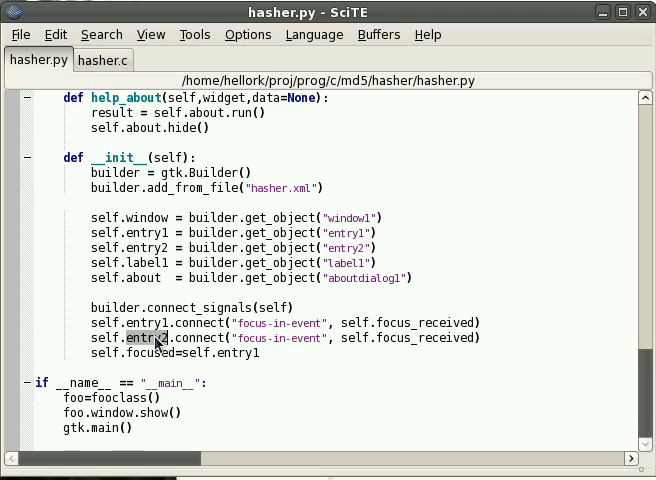
double_click(147, 323)
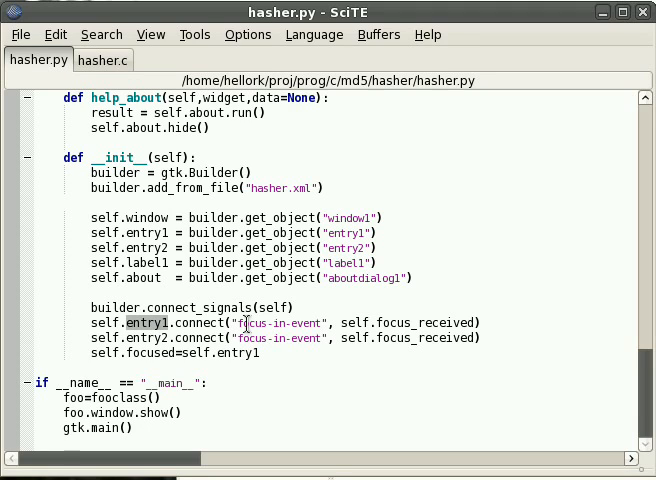
mouse_move(417, 353)
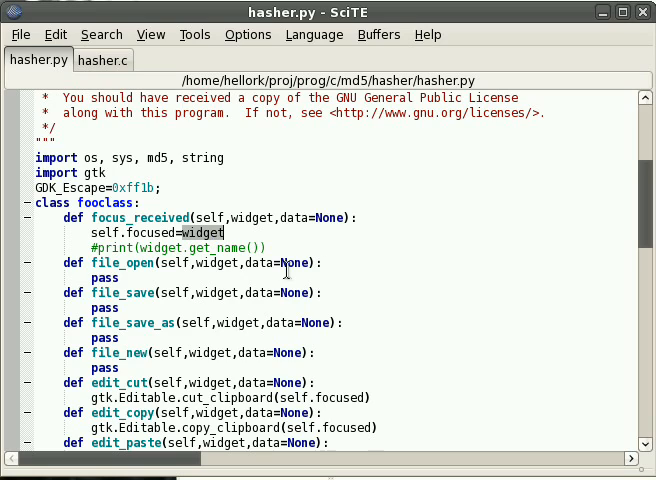
mouse_move(337, 251)
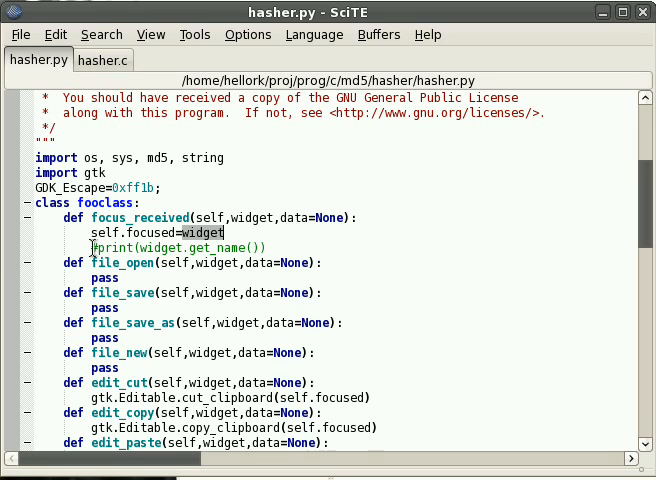
Mark the commented-out print line and scroll to the import lines and GDK_Escape constant
left_click(284, 247)
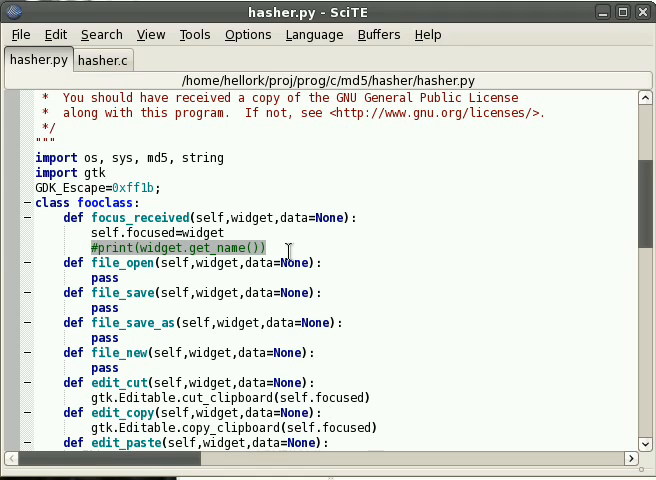
scroll("down", 3)
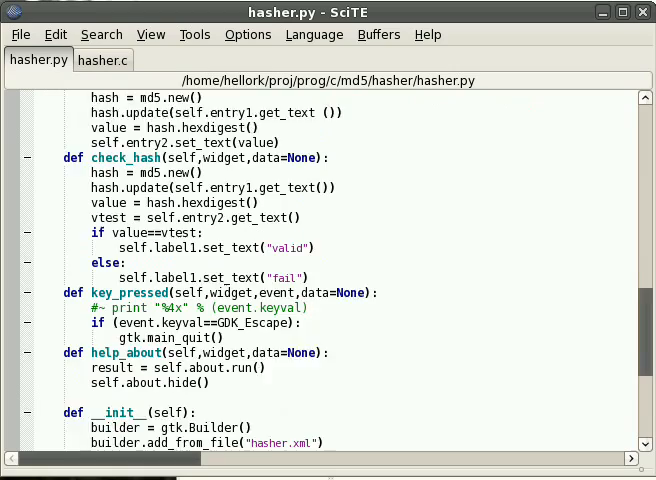
scroll("down", 3)
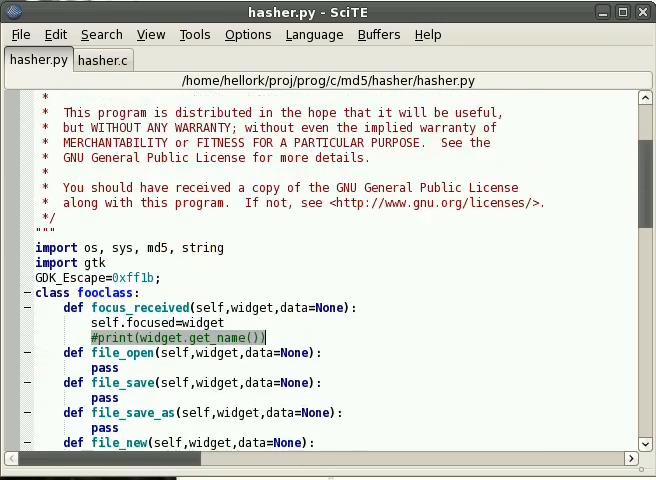
scroll("down", 3)
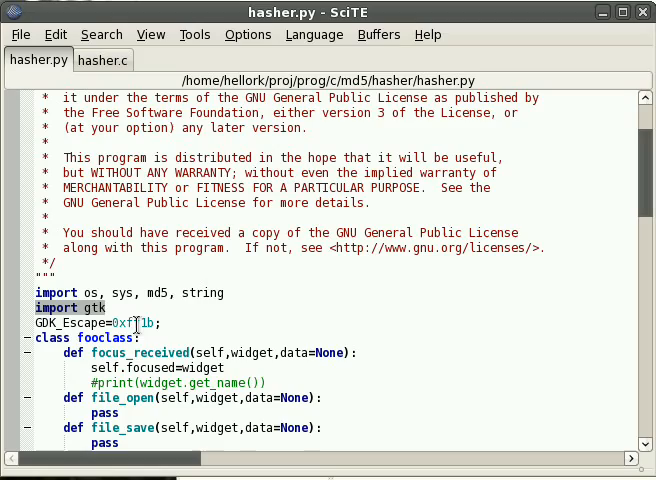
mouse_move(627, 168)
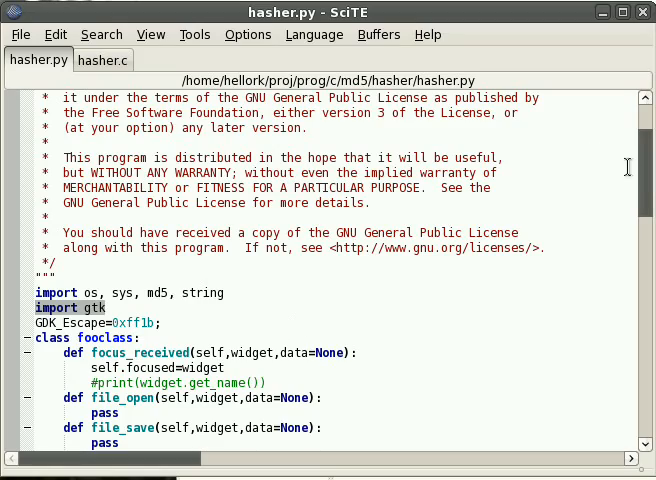
scroll("down", 3)
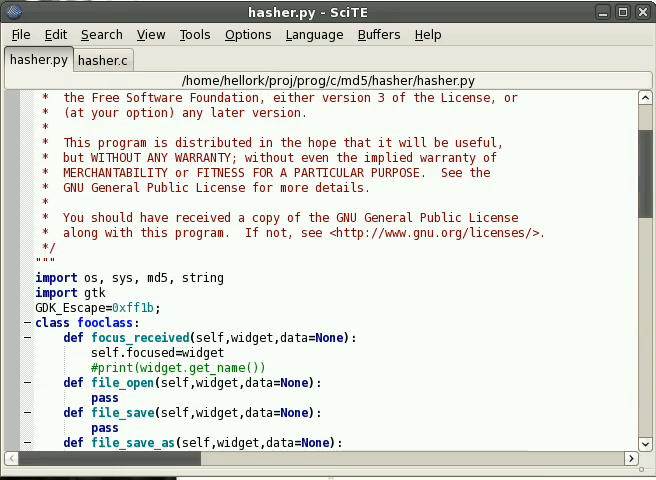
scroll("down", 3)
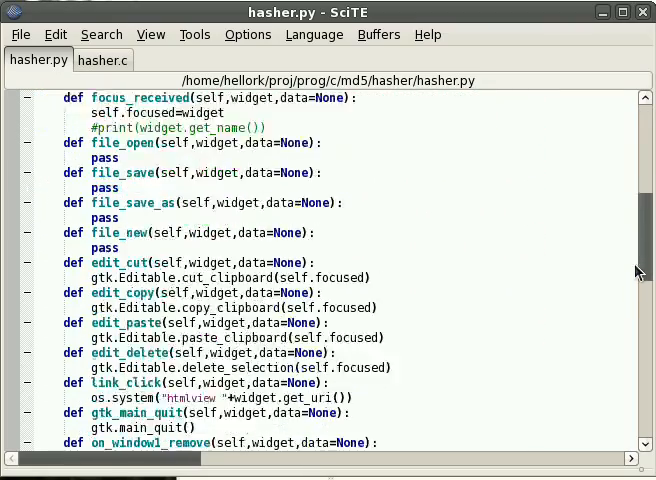
scroll("down", 3)
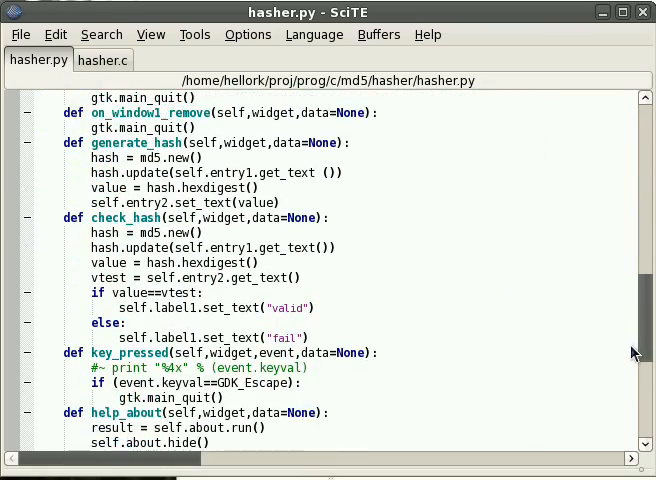
scroll("down", 3)
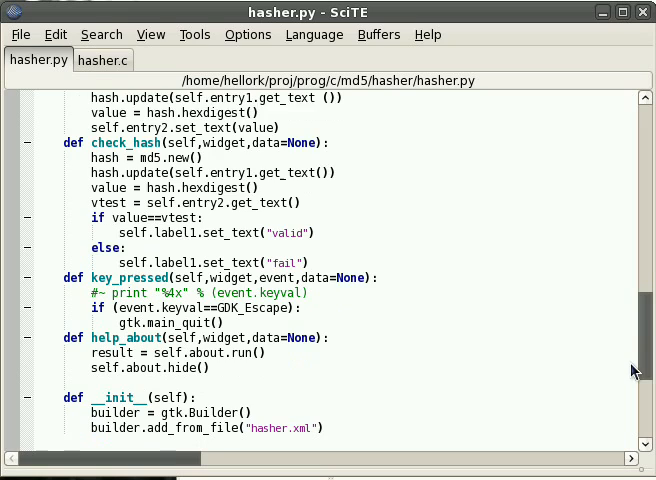
scroll("down", 3)
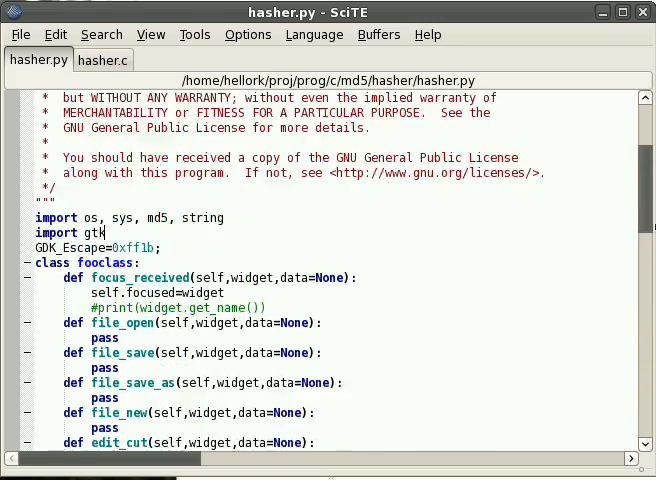
Glance at hasher.c's folded outline, then scroll to hasher.py's edit_* and on_window1_remove methods
left_click(103, 60)
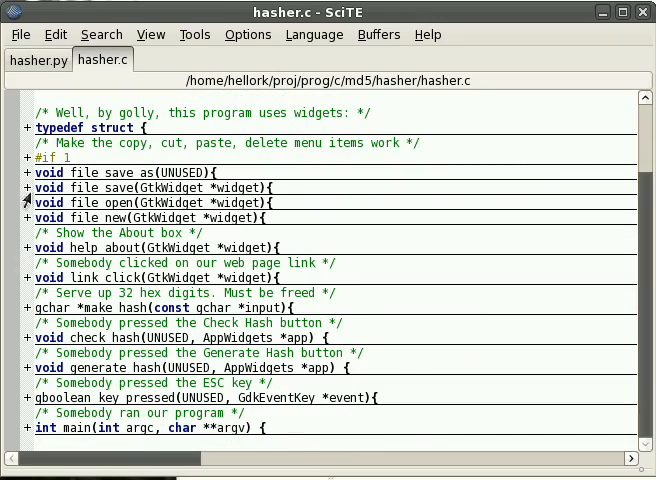
mouse_move(40, 232)
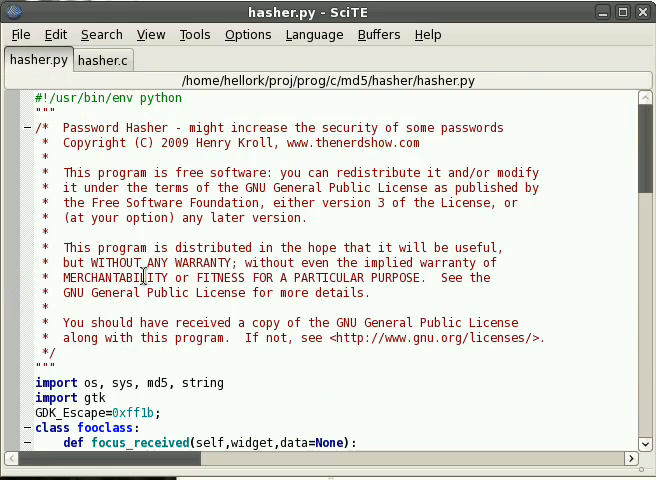
scroll("down", 3)
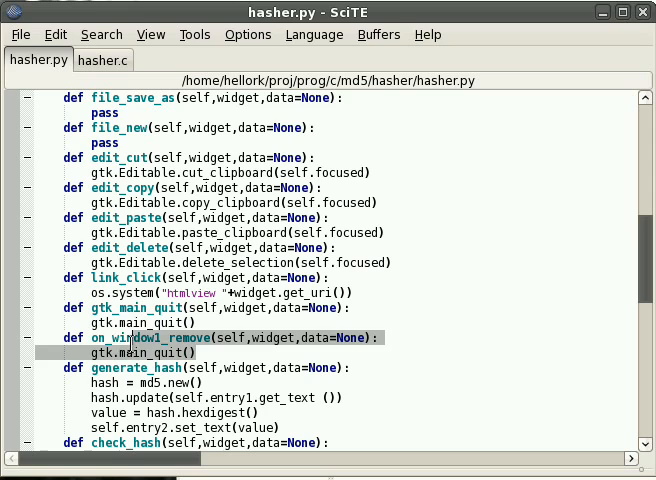
Scroll through generate_hash, check_hash, help_about and __init__, clearing the selection, then back up
scroll("down", 3)
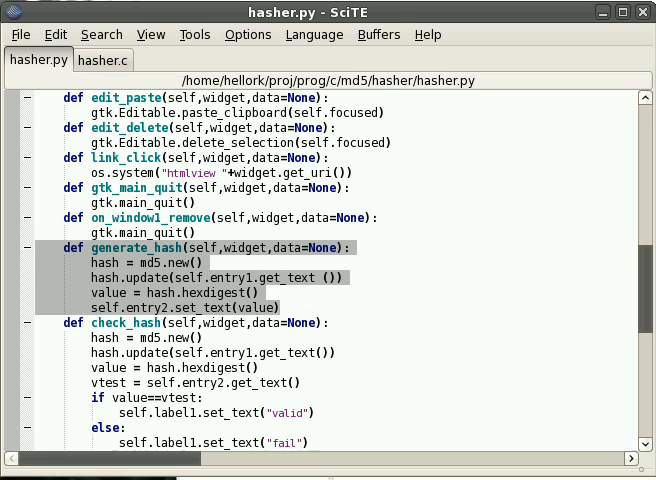
left_click(145, 262)
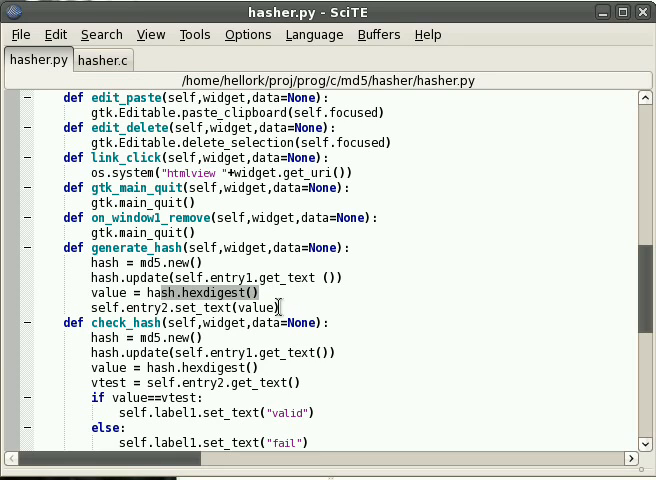
scroll("down", 3)
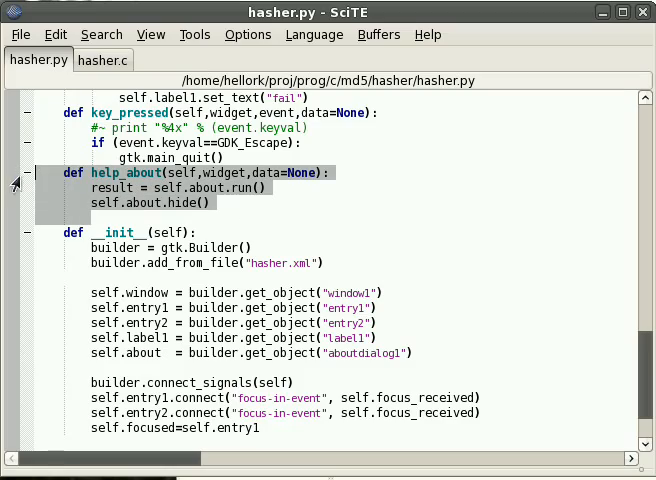
scroll("down", 3)
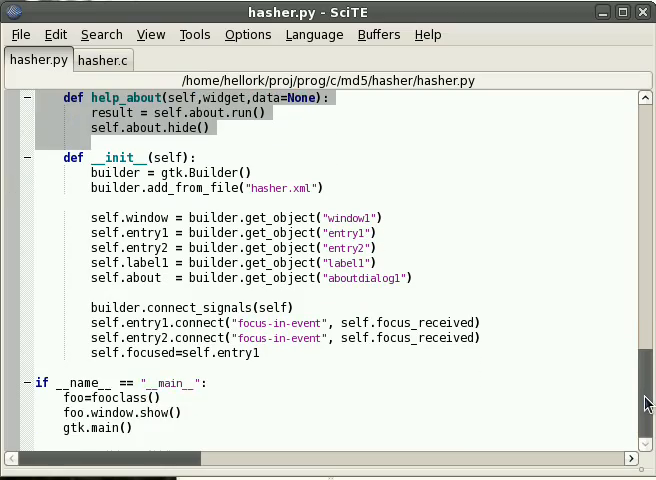
scroll("up", 3)
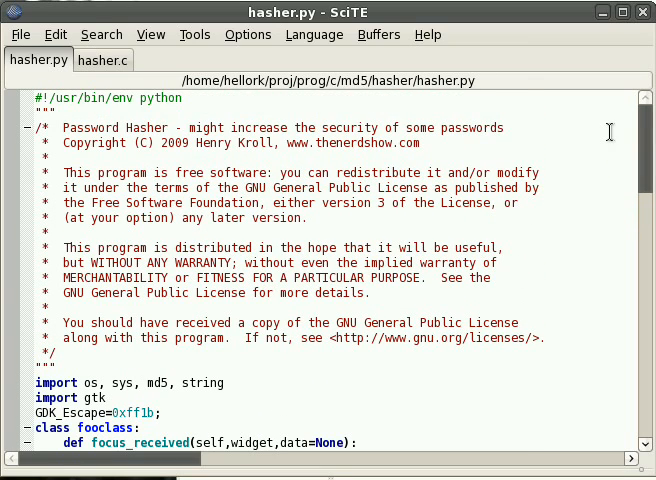
mouse_move(255, 188)
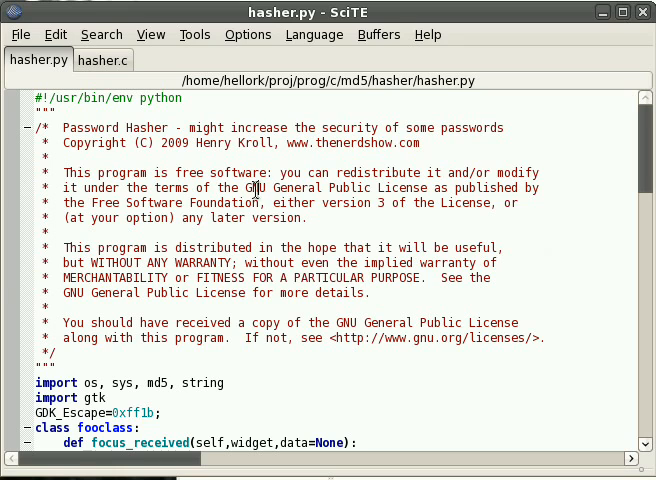
Select a word in the license header, glance at hasher.c, and return to hasher.py
double_click(345, 202)
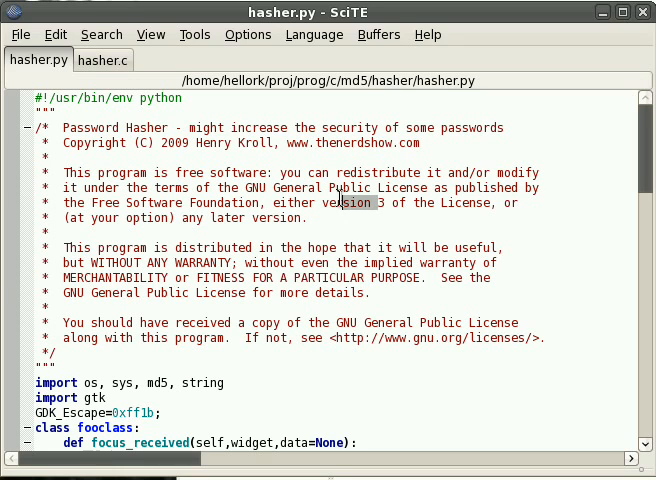
left_click(103, 60)
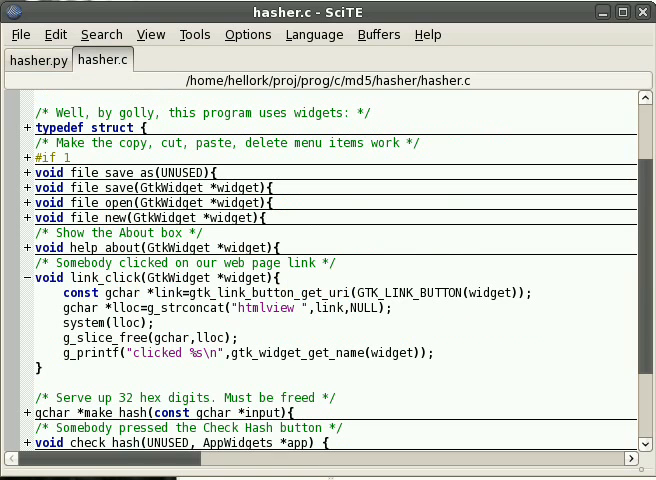
left_click(38, 60)
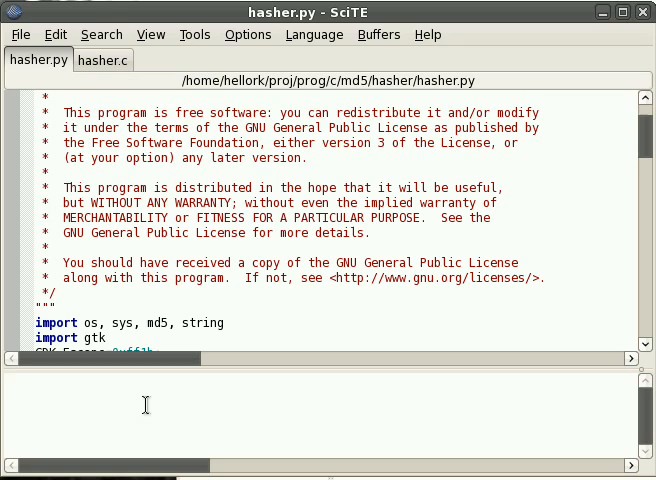
Run ./hasher.py to open Password Hasher, generate a hash, and edit the password field
type("./hasher.py")
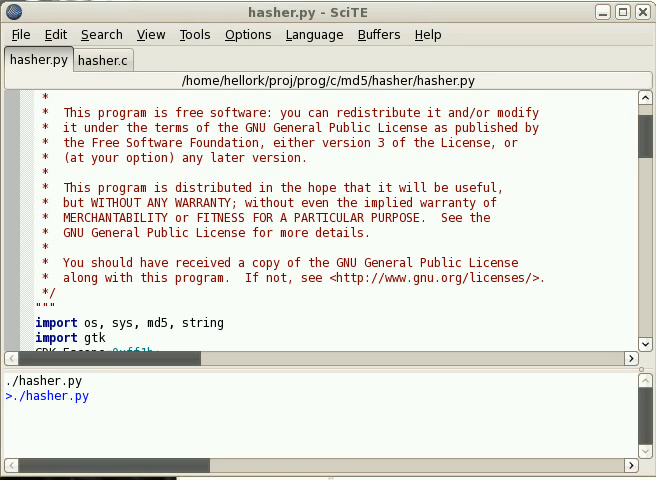
left_click(117, 224)
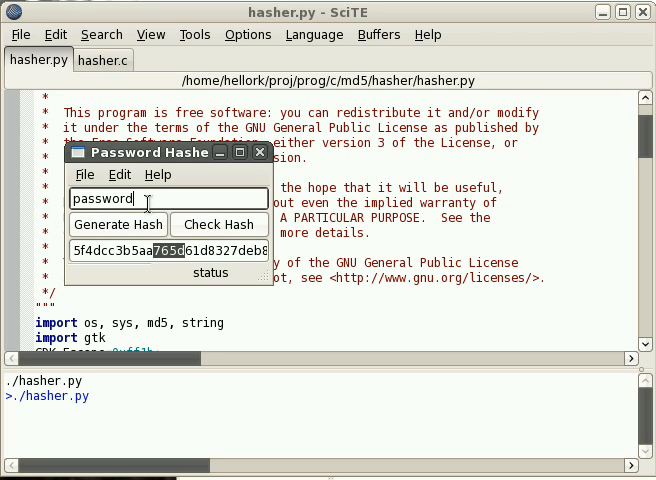
left_click(217, 224)
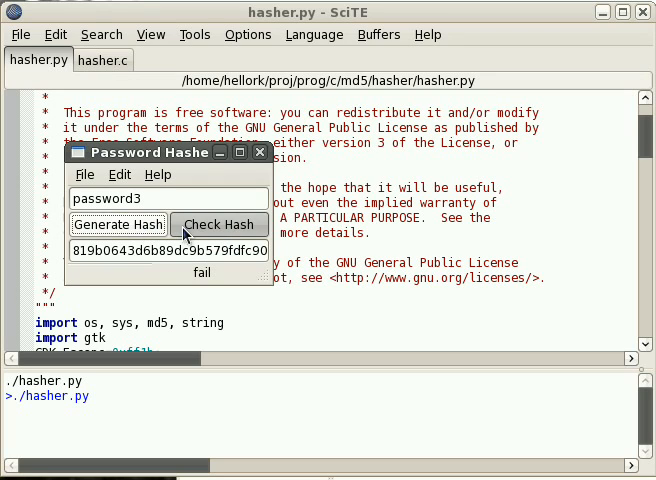
Validate password3's hash, open Help > About, and follow The Nerd Show link
left_click(218, 224)
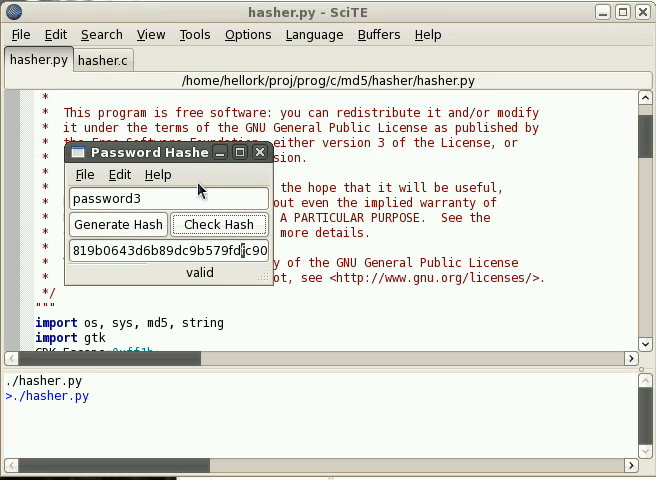
left_click(158, 174)
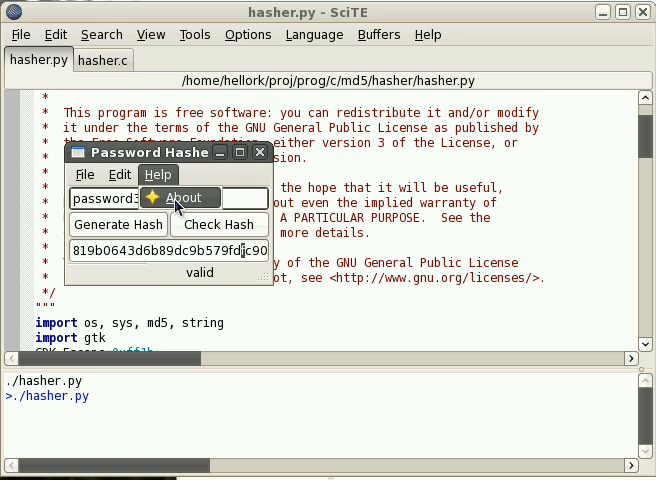
left_click(185, 197)
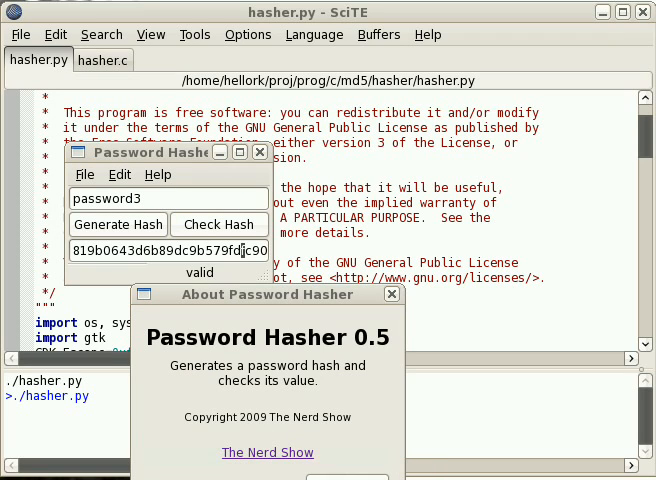
left_click(268, 452)
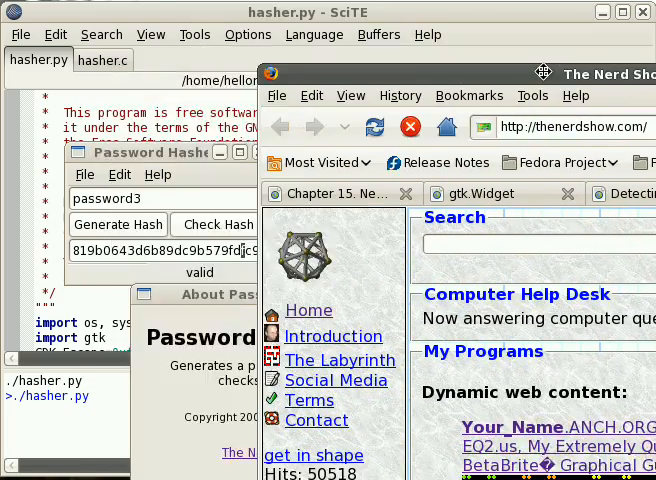